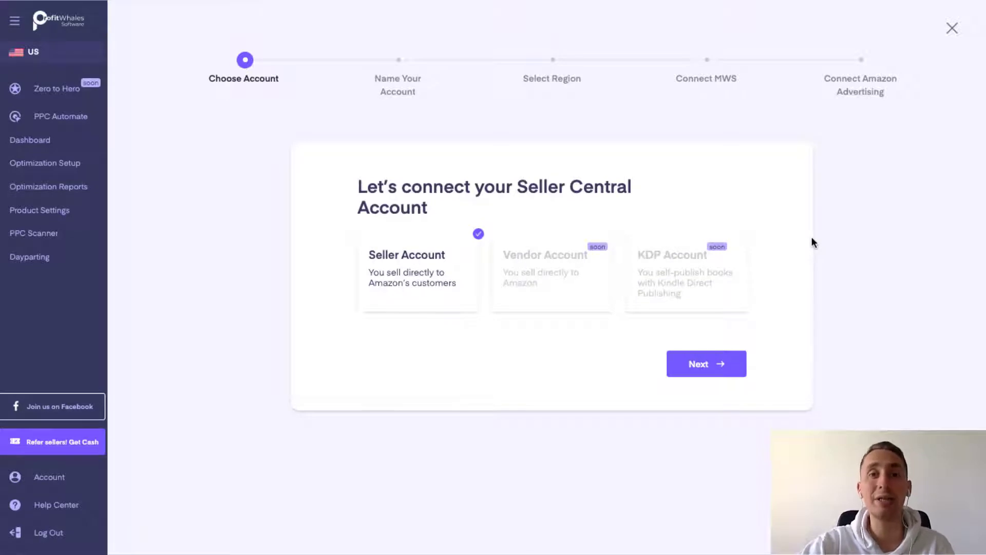
mouse_move(928, 254)
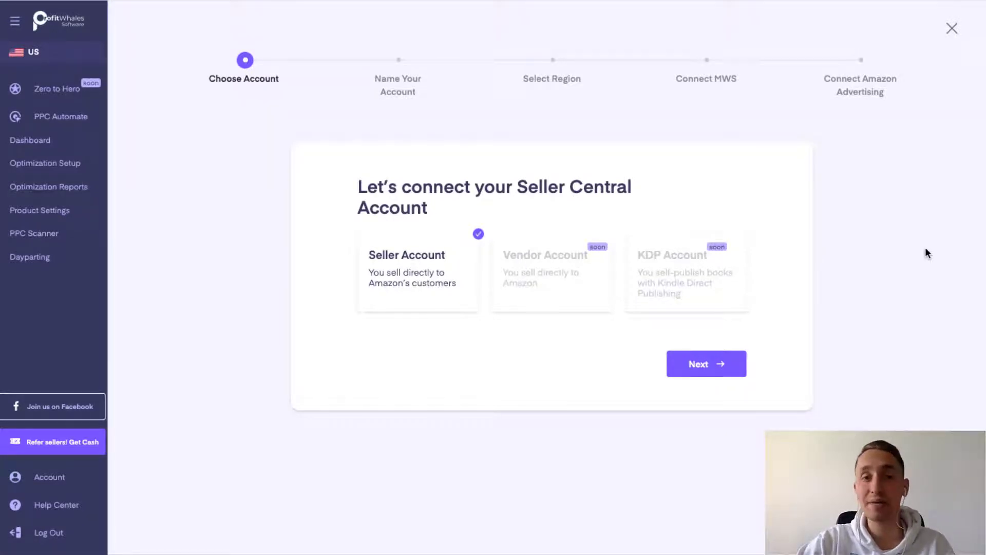
mouse_move(501, 315)
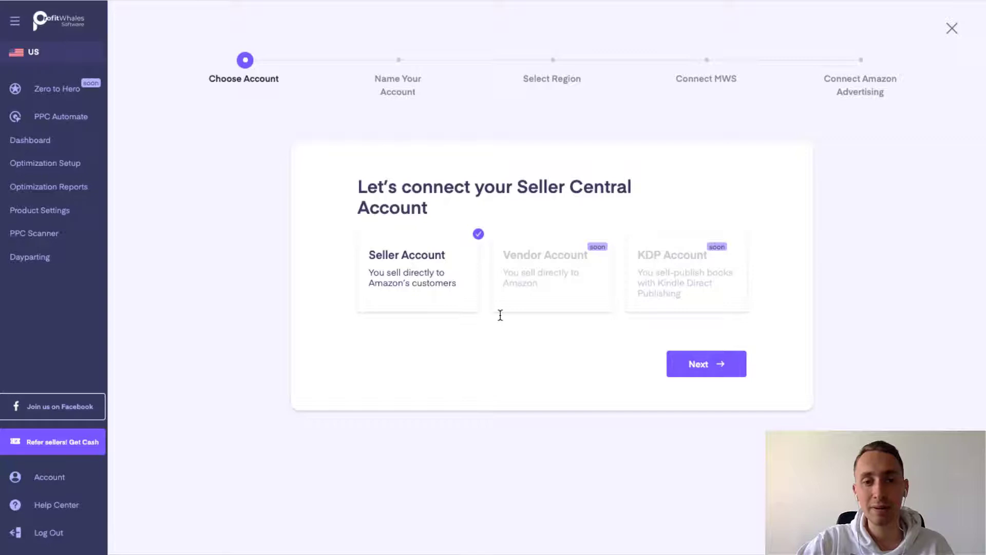
mouse_move(703, 376)
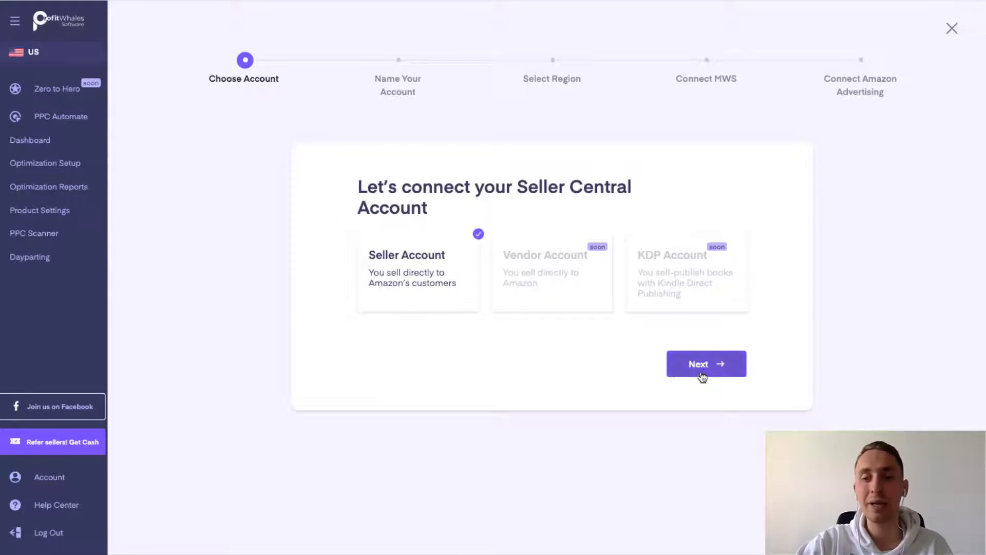
Continue past the account type step and enter 'qwerty' as the seller account name
click(707, 364)
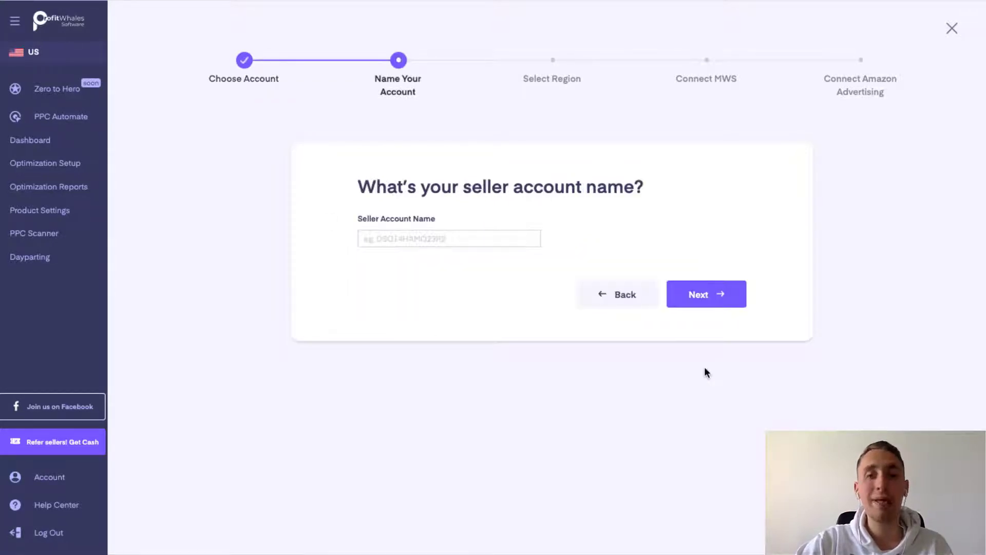
click(707, 294)
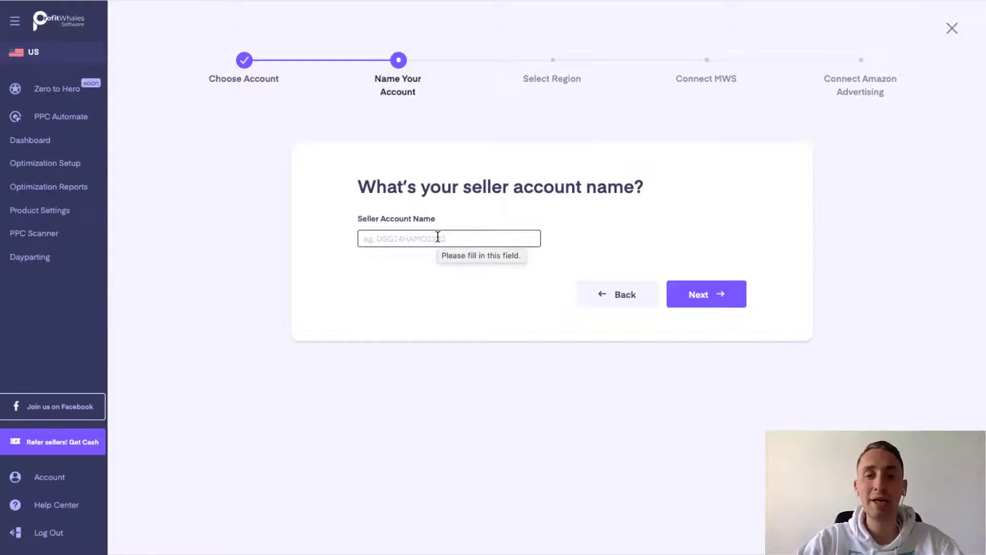
click(447, 238)
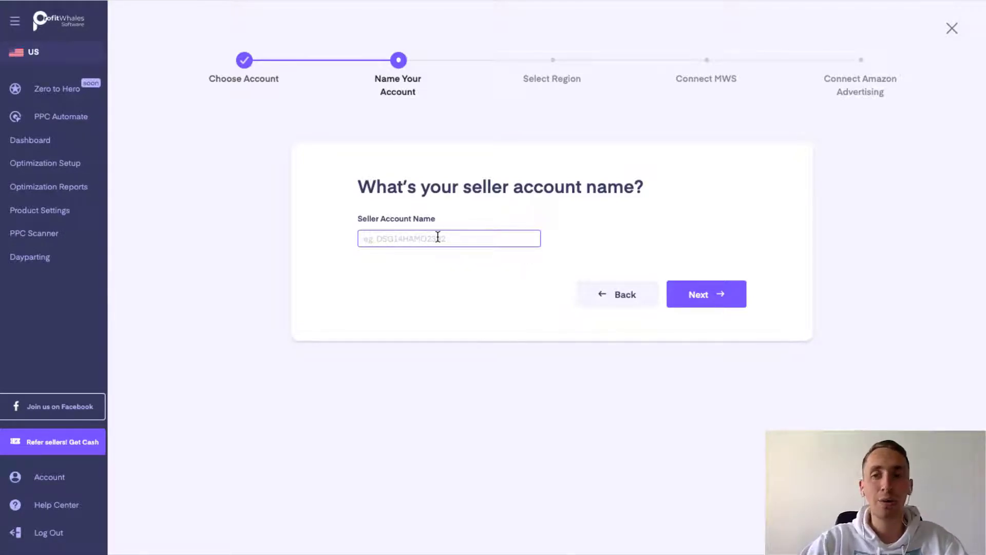
text(qwerty)
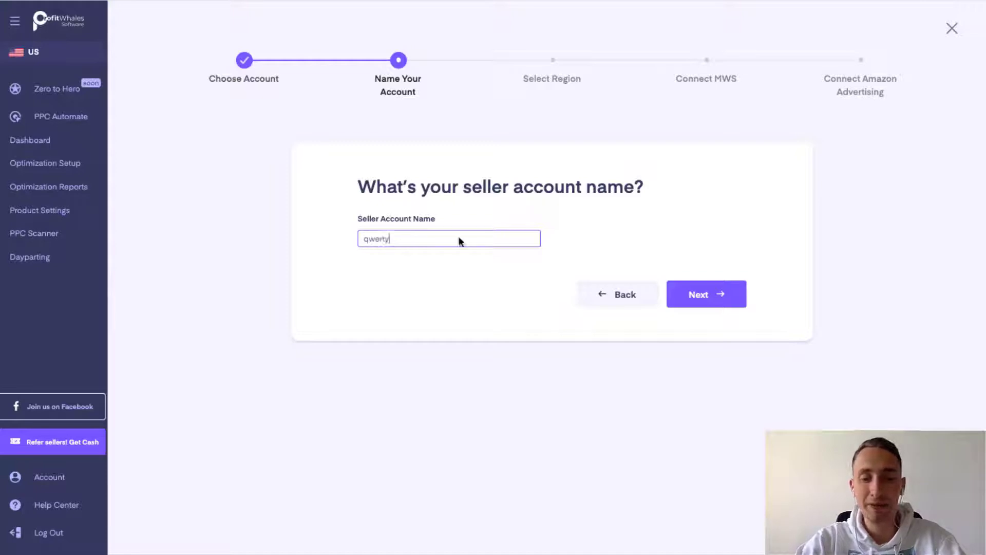
Keep North America as the region and launch Get Credentials to reach Amazon's MWS authorization page
click(707, 294)
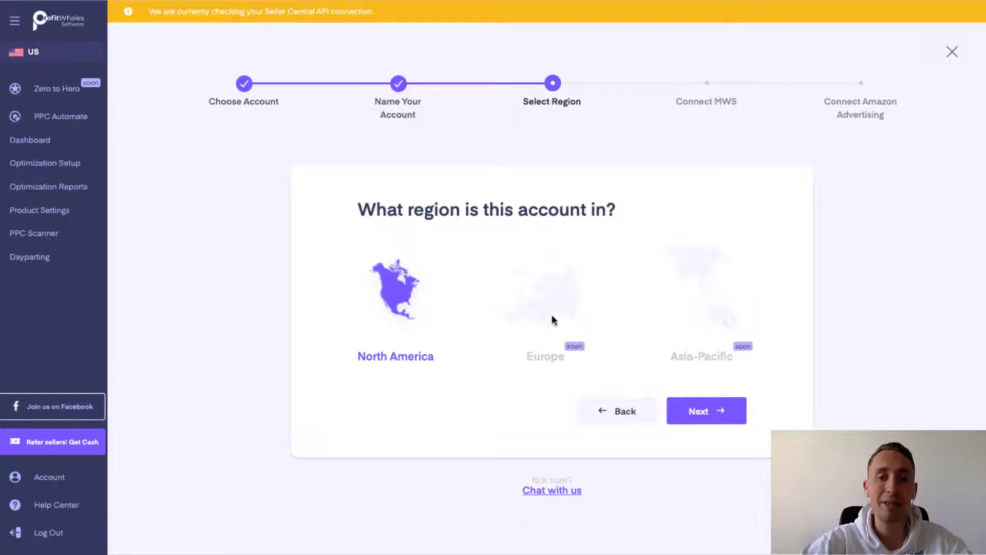
mouse_move(709, 415)
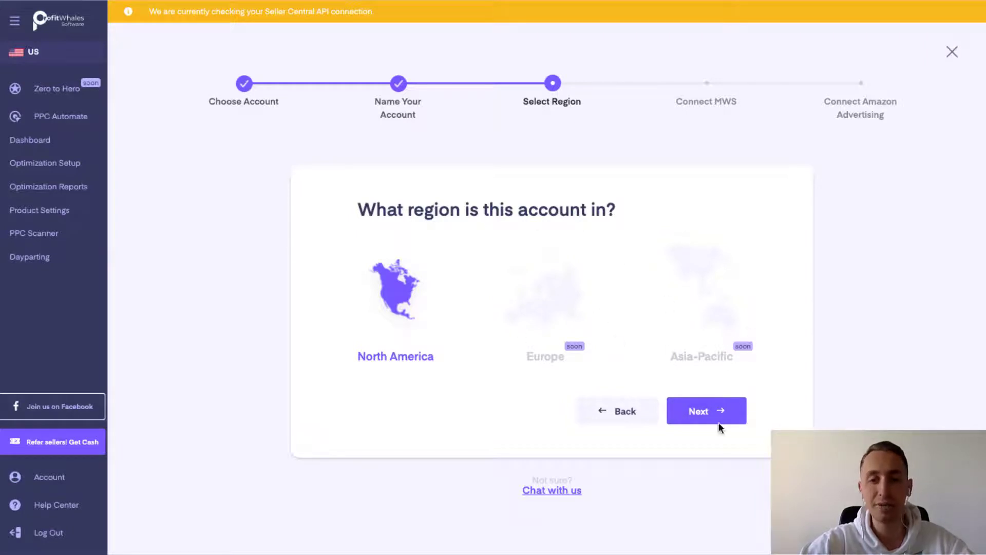
click(707, 411)
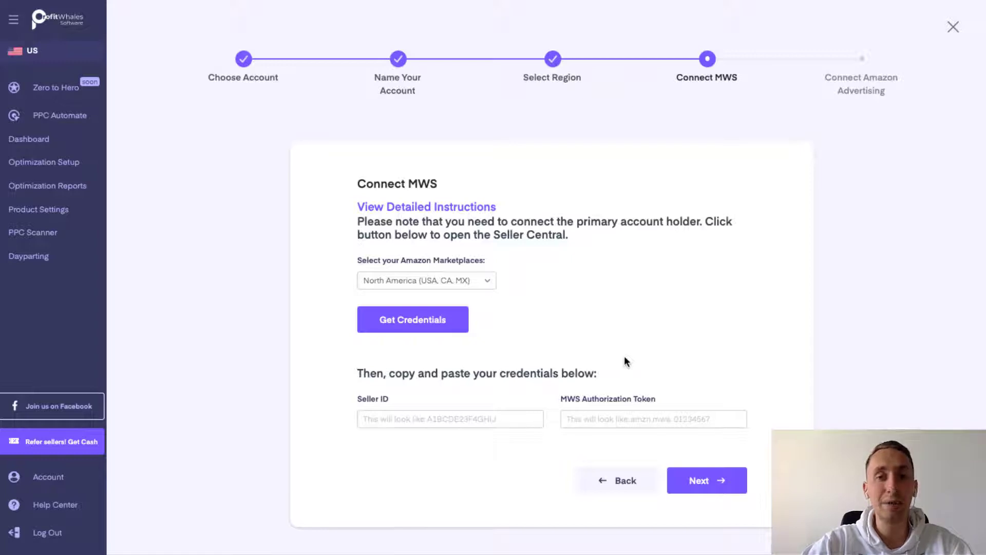
click(413, 319)
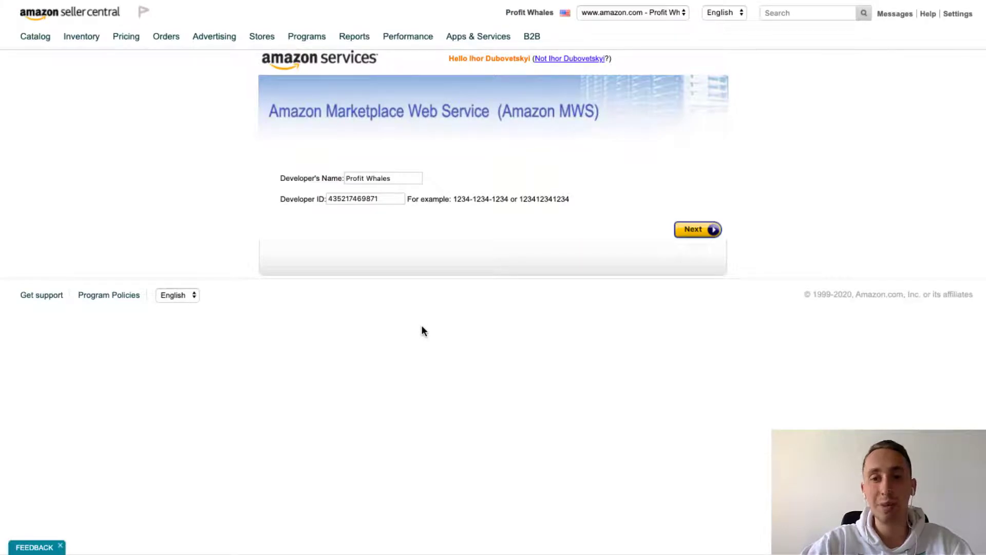
mouse_move(565, 220)
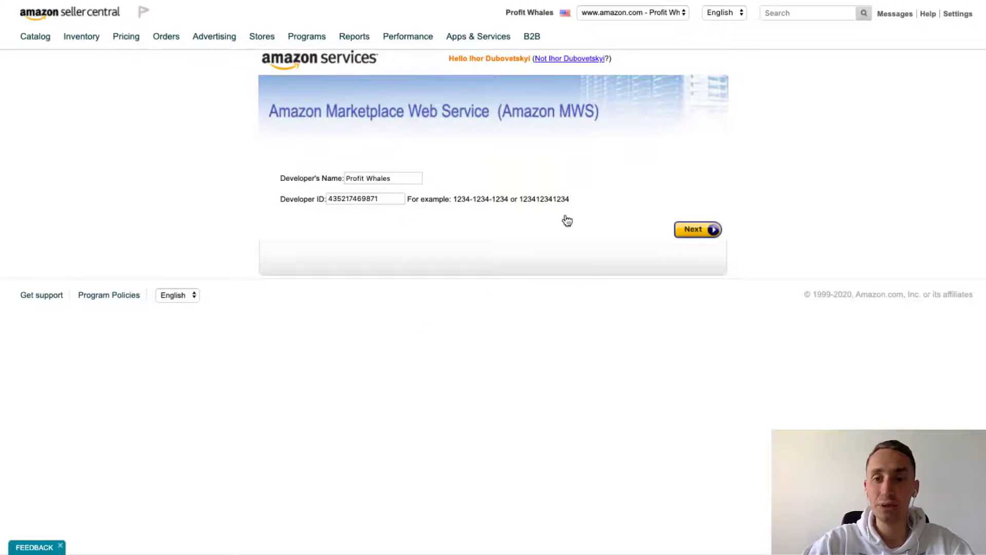
Tick the responsibility checkbox and grant Profit Whales access on Amazon's MWS consent page
click(696, 229)
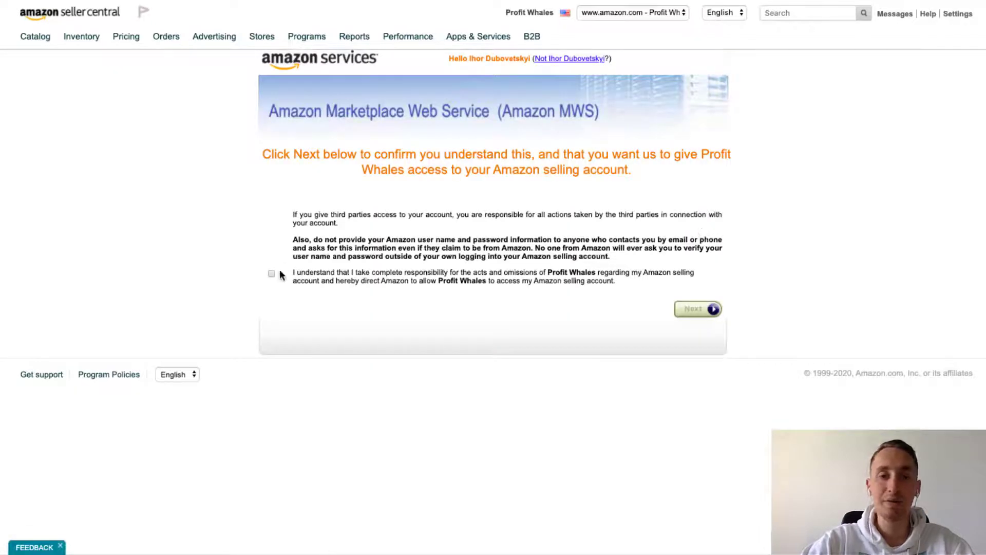
click(272, 273)
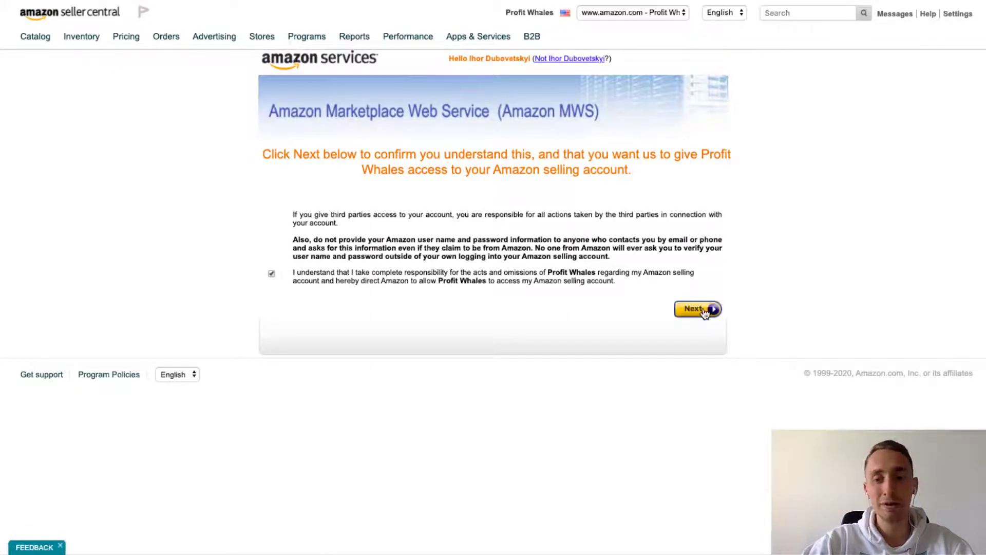
click(696, 309)
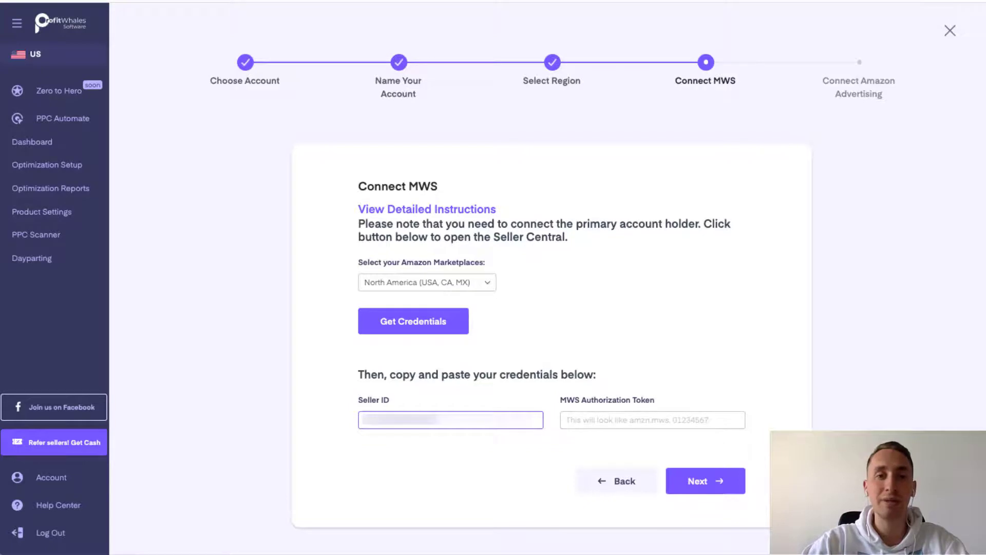
Paste the Seller ID and MWS Authorization Token into the Connect MWS fields
click(413, 320)
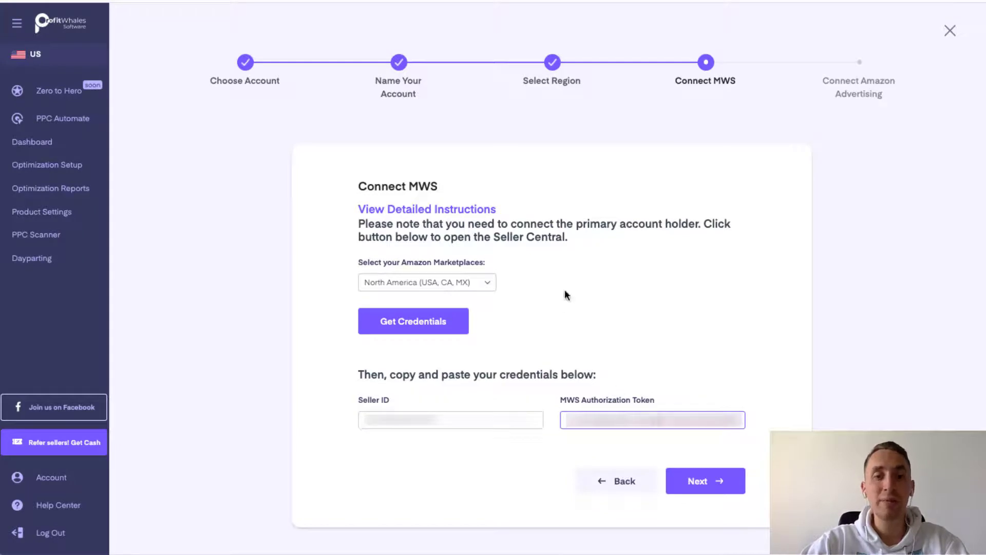
mouse_move(434, 214)
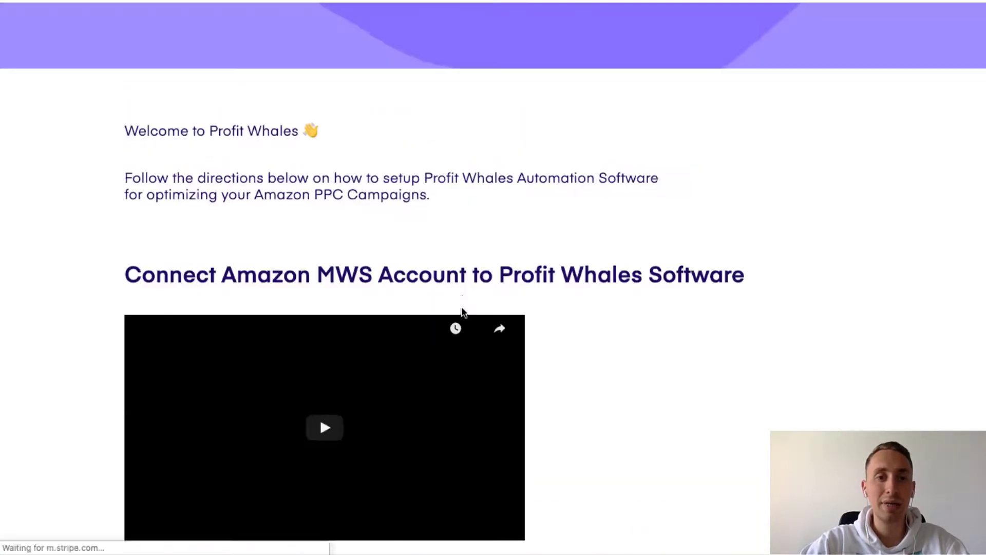
Scroll through the walkthrough videos on the detailed setup instructions page
scroll(down, 3)
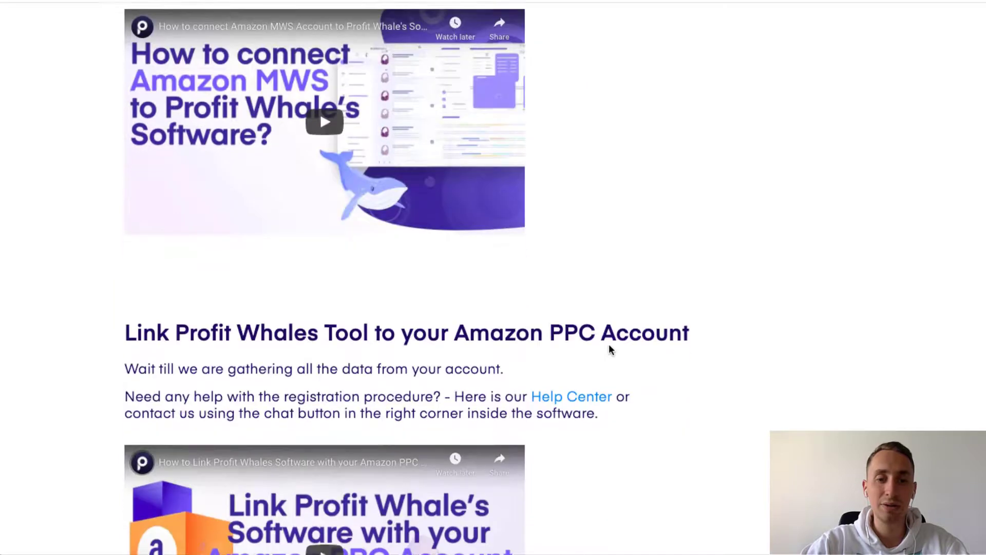
scroll(up, 3)
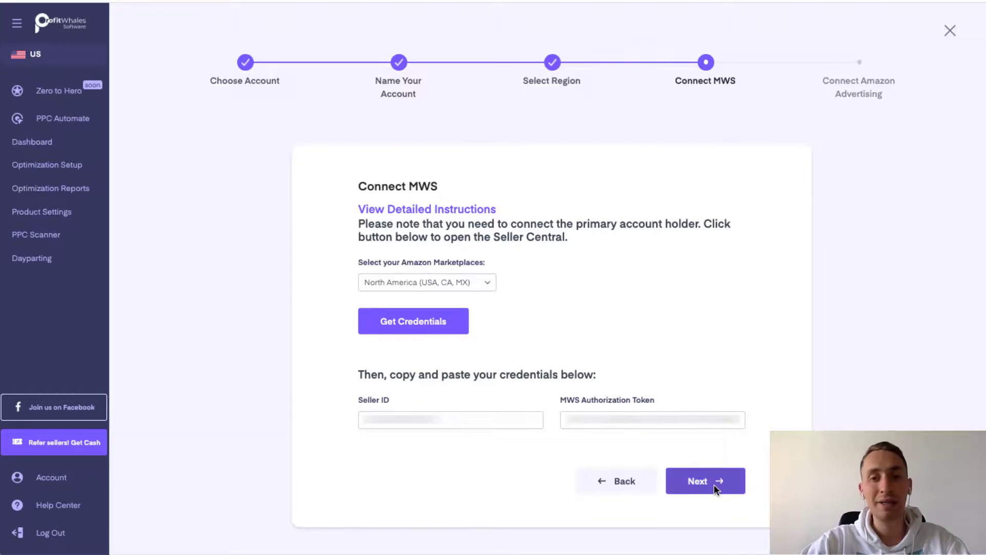
Submit the MWS credentials to reach the Connect Amazon Advertising step
click(706, 481)
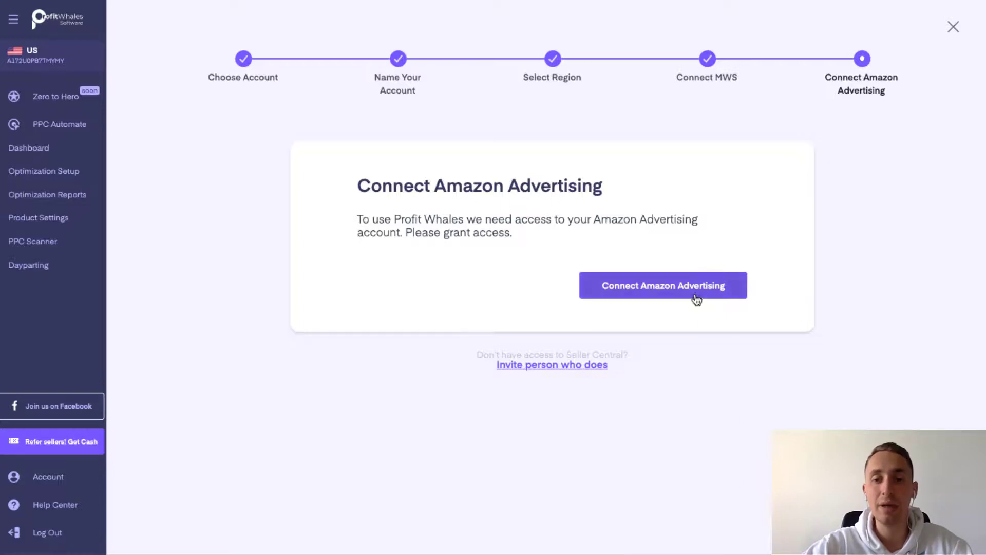
Start the Amazon Advertising connection and allow Profit Whales sign-in access in the Amazon.com confirmation popup
click(664, 285)
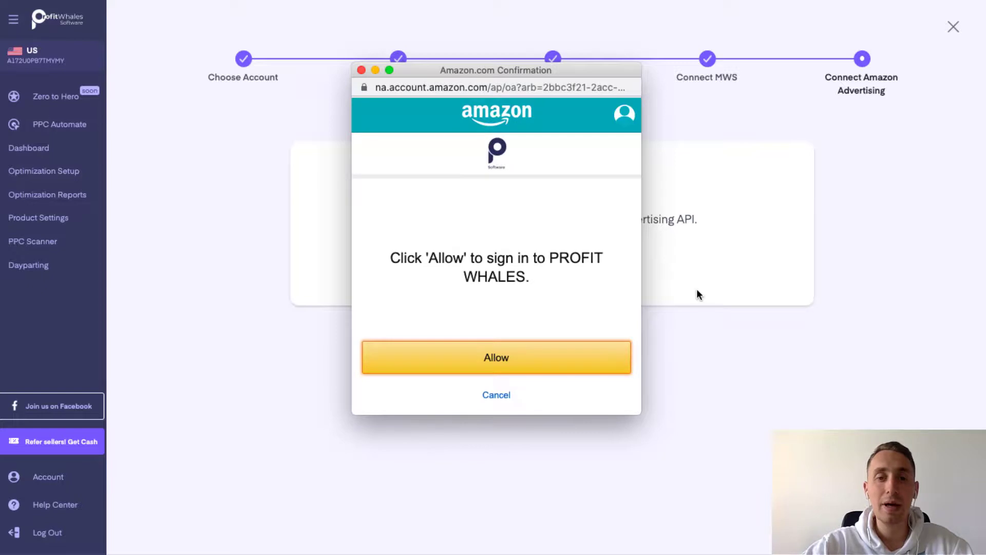
mouse_move(458, 316)
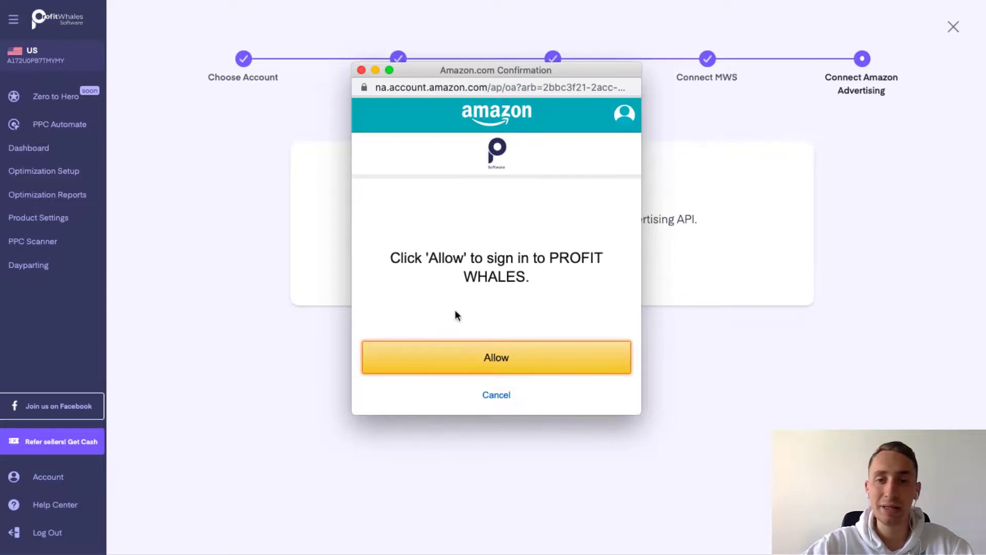
mouse_move(606, 108)
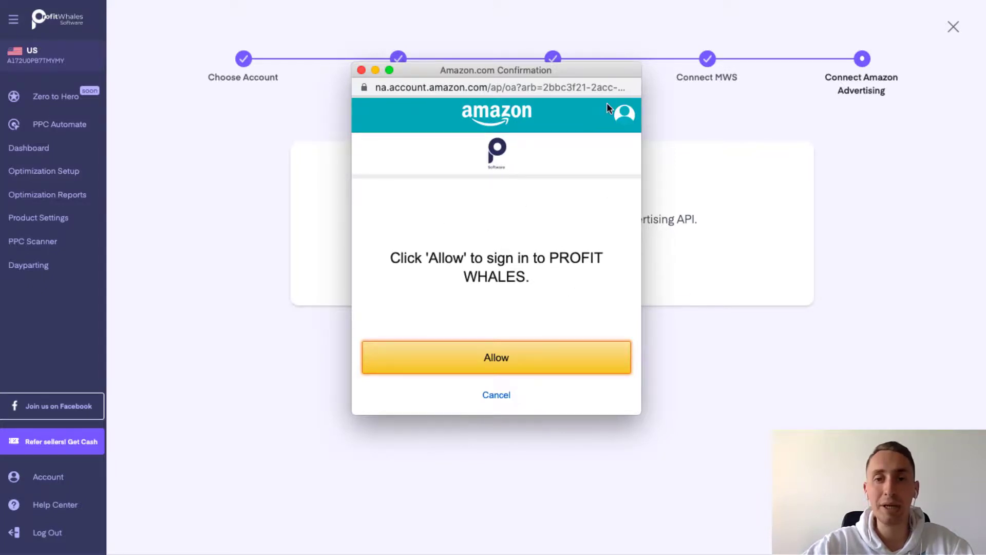
click(623, 114)
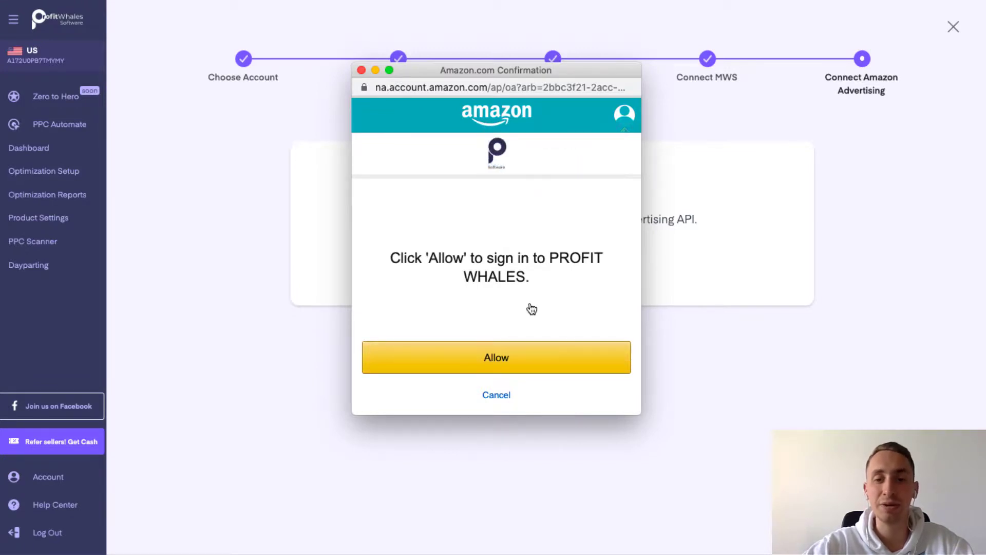
click(496, 358)
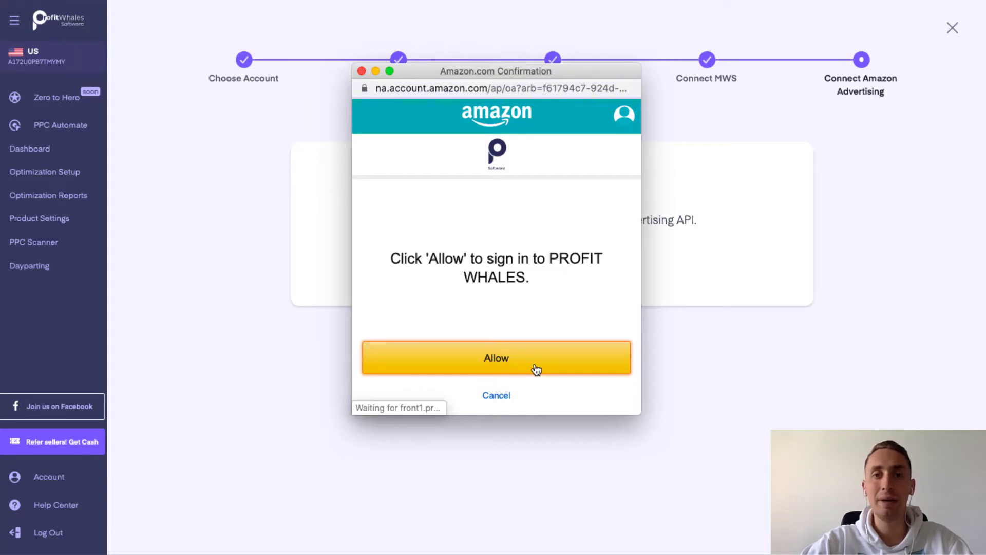
click(497, 357)
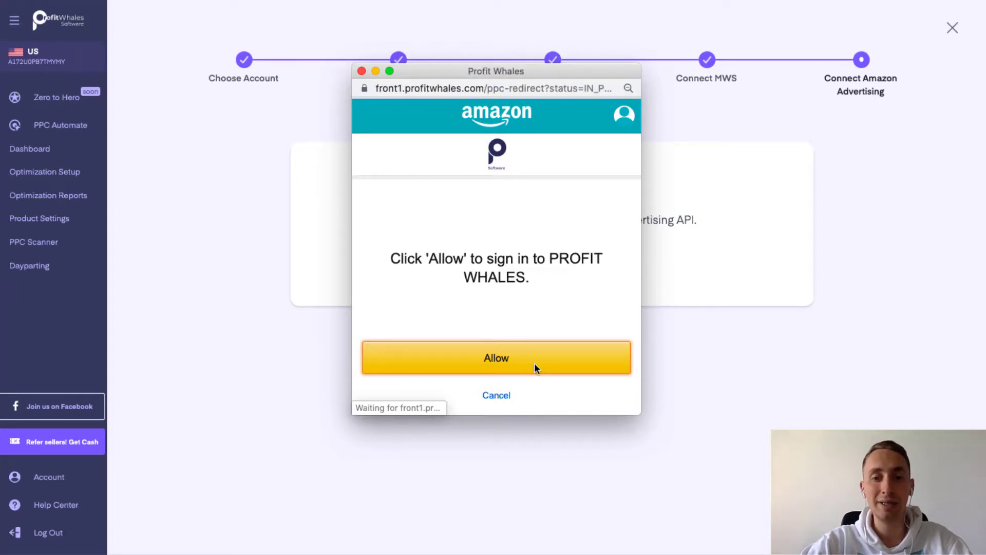
click(496, 358)
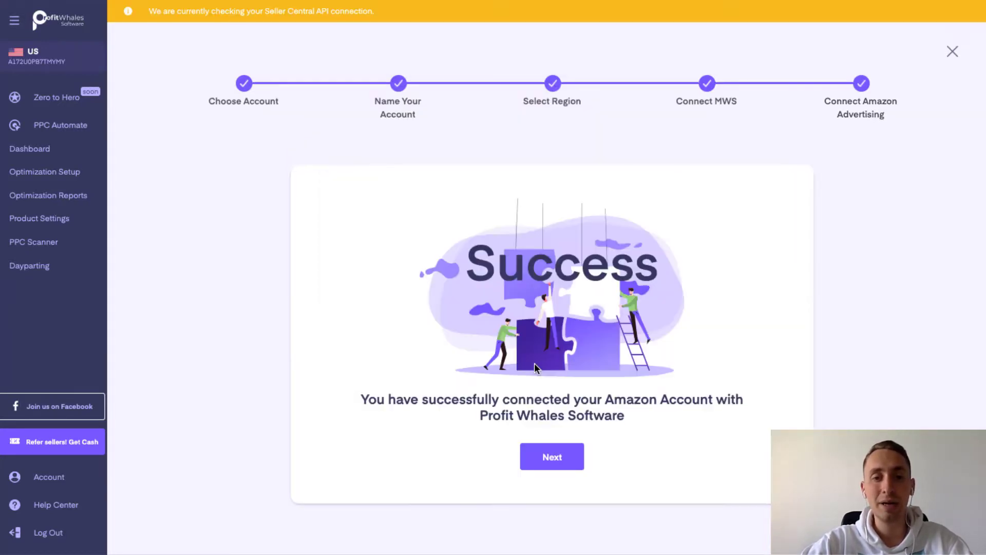
mouse_move(834, 367)
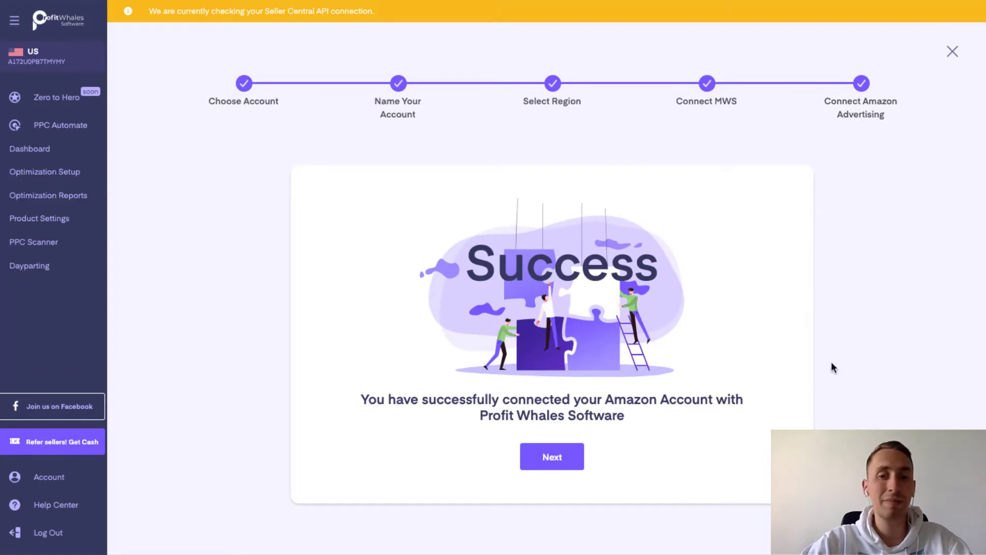